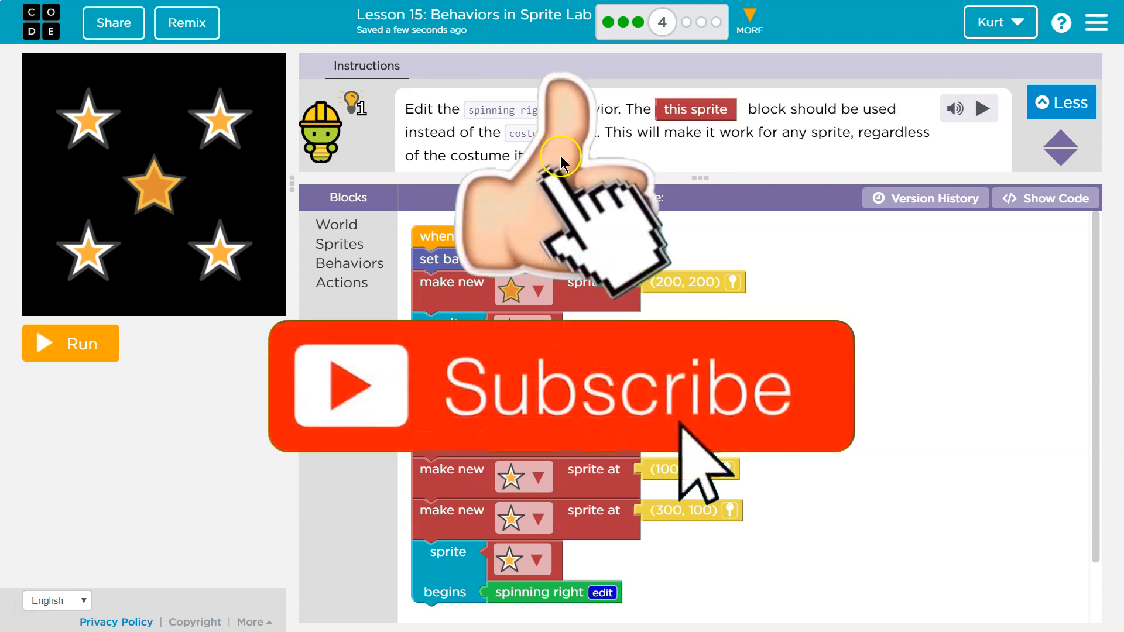
# - Open the spinning right behavior from its edit buttons and select the star costume in its turn step
pyautogui.click(71, 343)
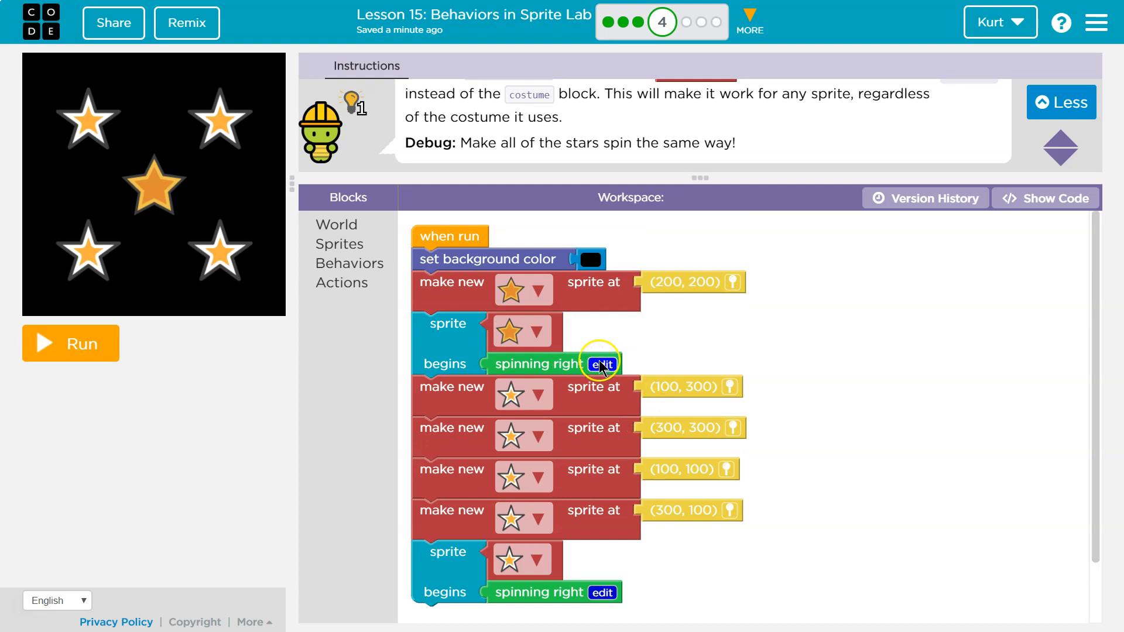
pyautogui.click(602, 364)
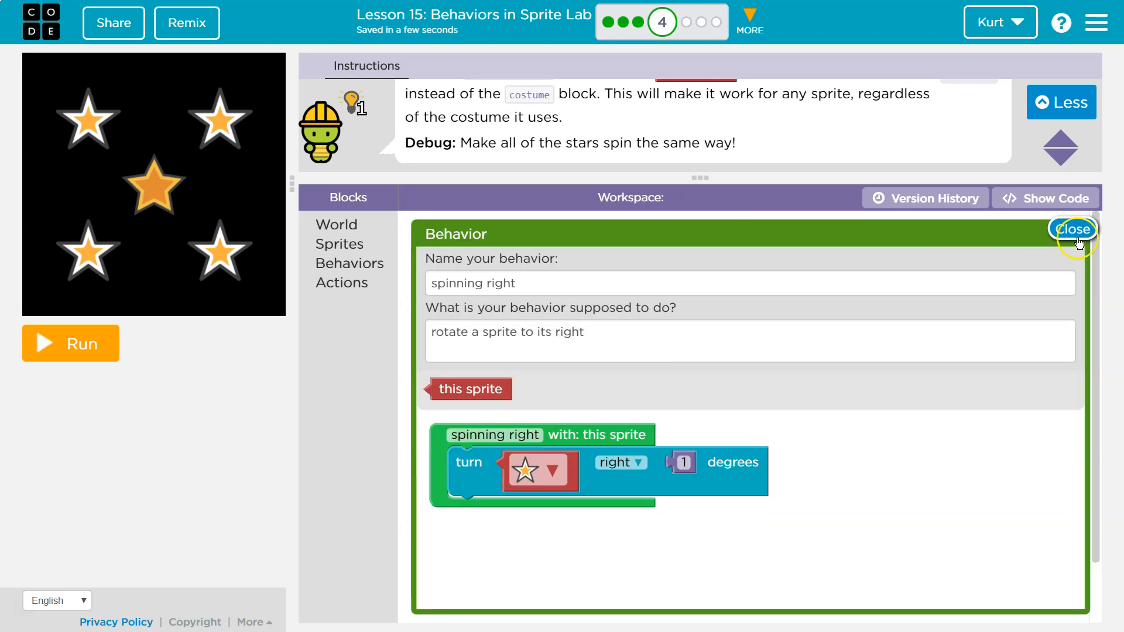
pyautogui.click(1074, 230)
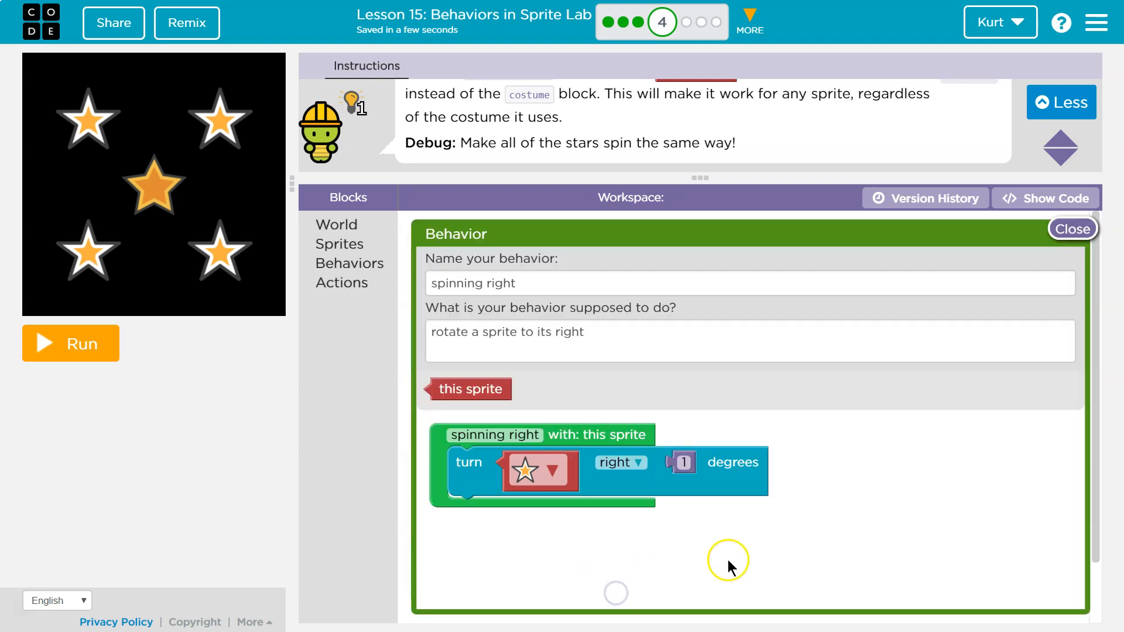
pyautogui.click(1072, 229)
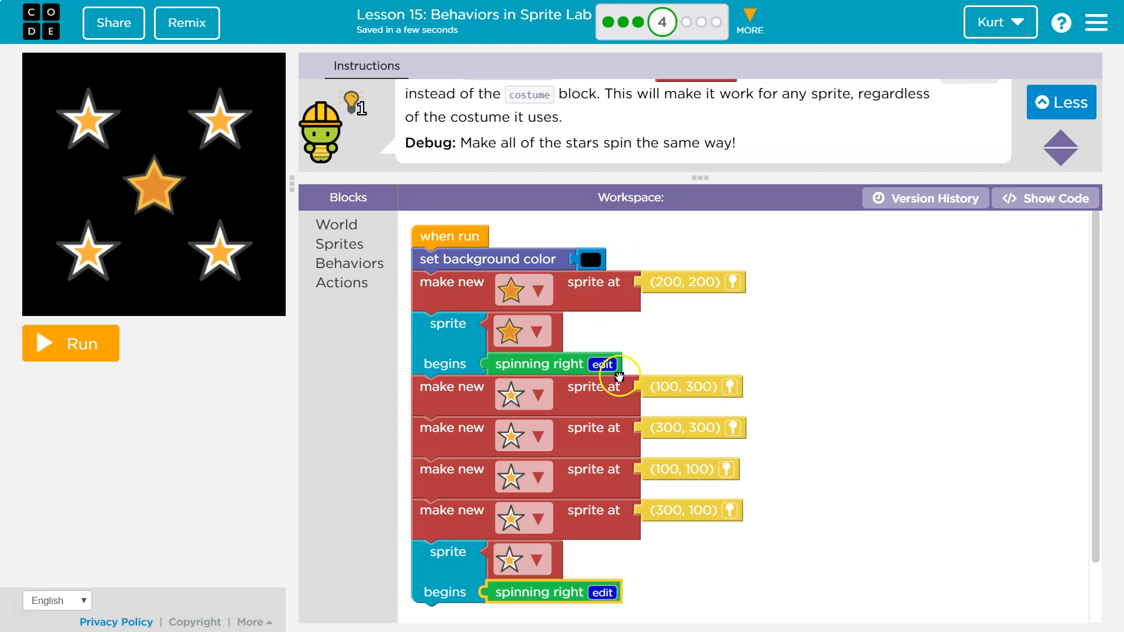
pyautogui.moveTo(523, 558)
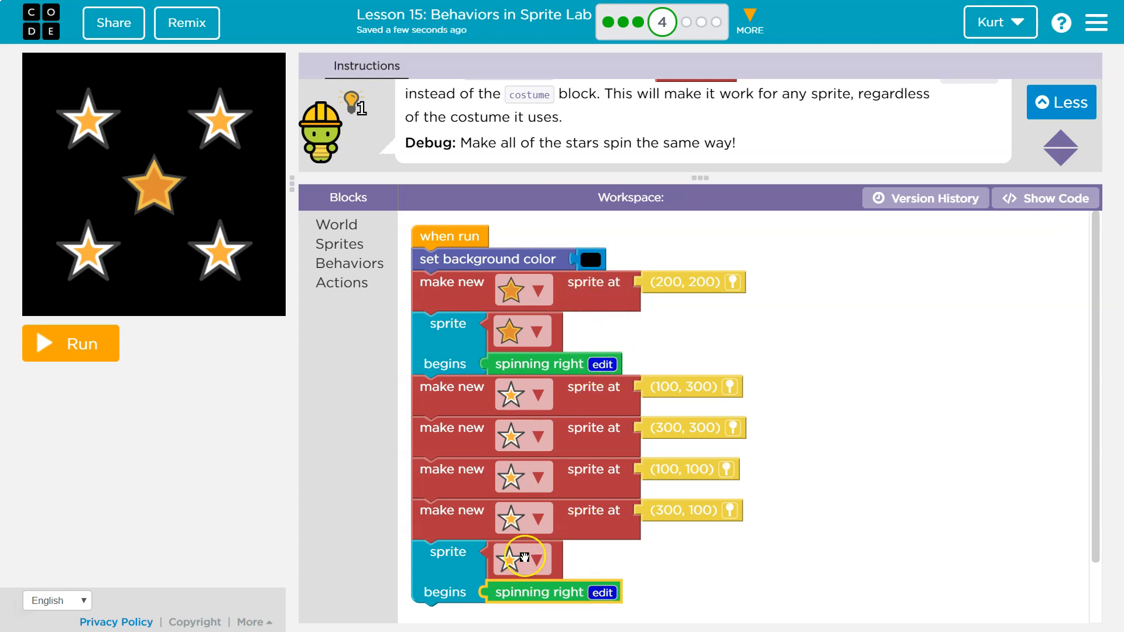
pyautogui.click(602, 592)
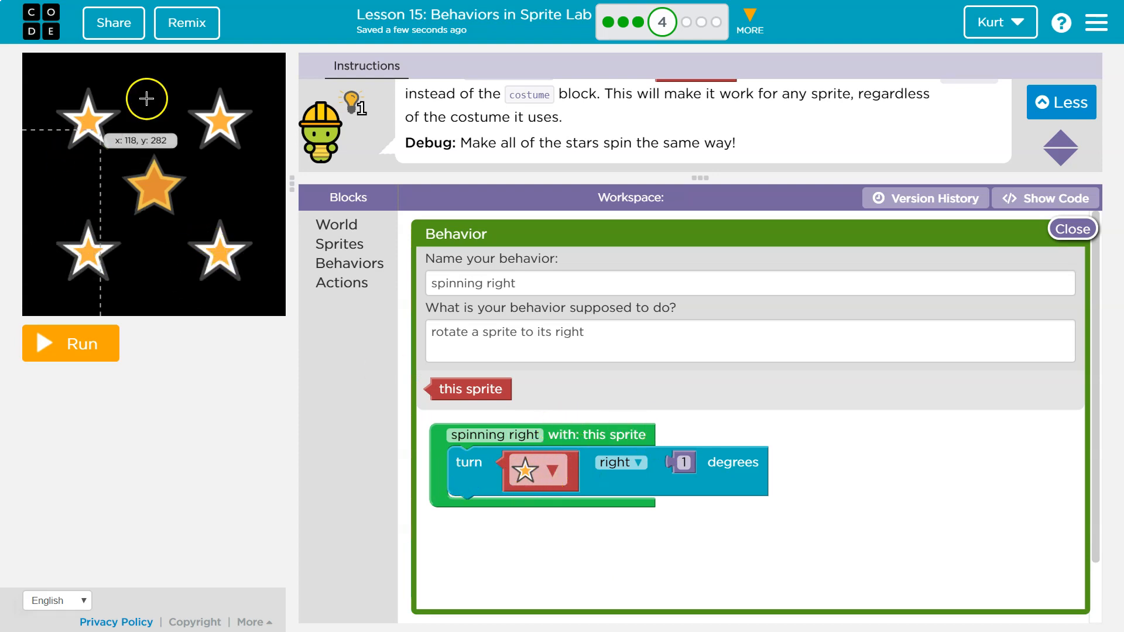
pyautogui.moveTo(510, 124)
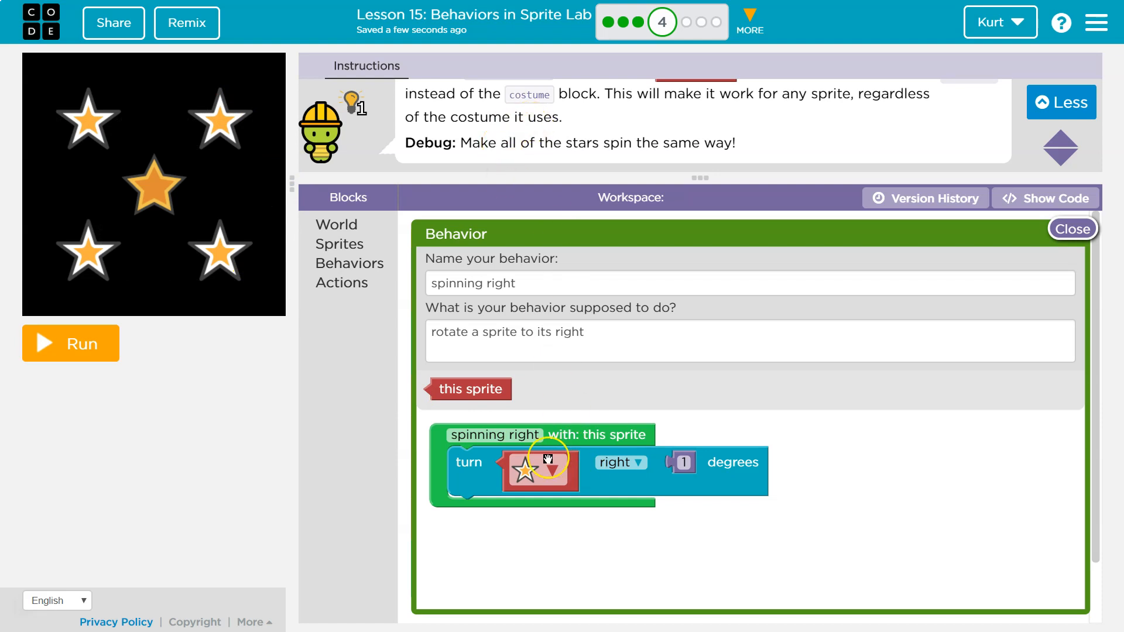
pyautogui.click(541, 471)
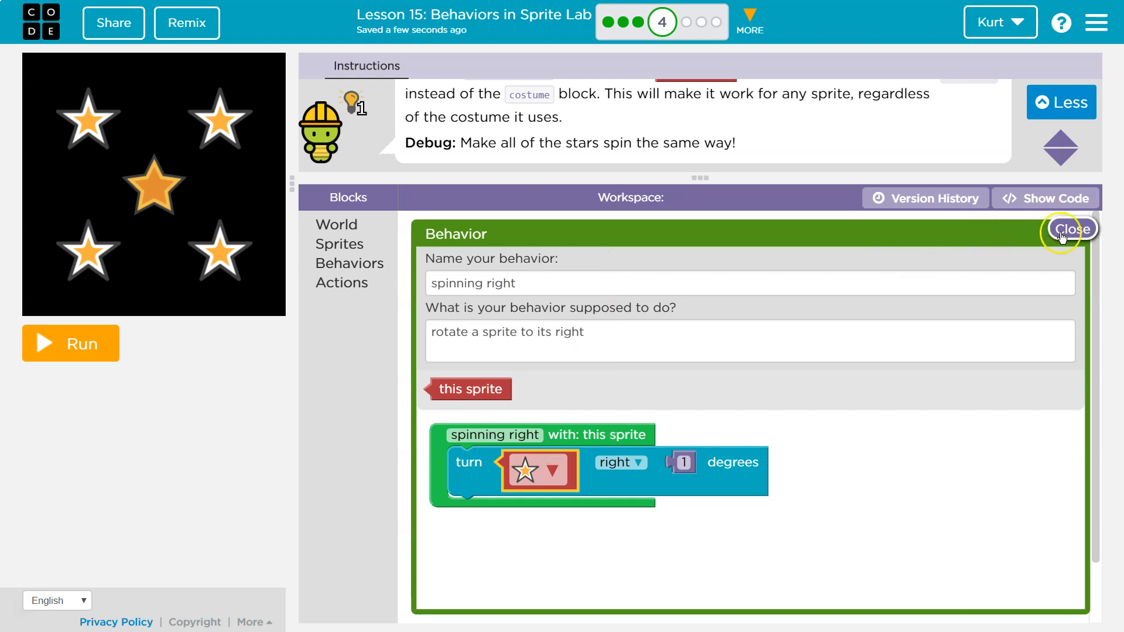
# - Close the Behavior editor, reopen the last sprite's spinning right behavior, then close it again
pyautogui.click(1074, 229)
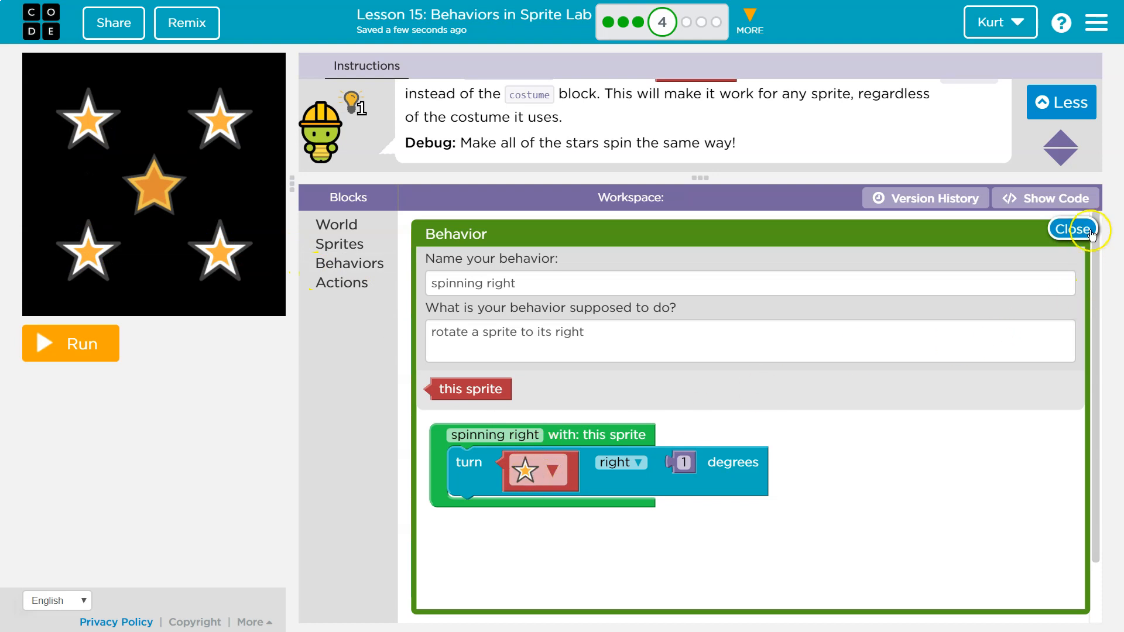
pyautogui.click(1075, 230)
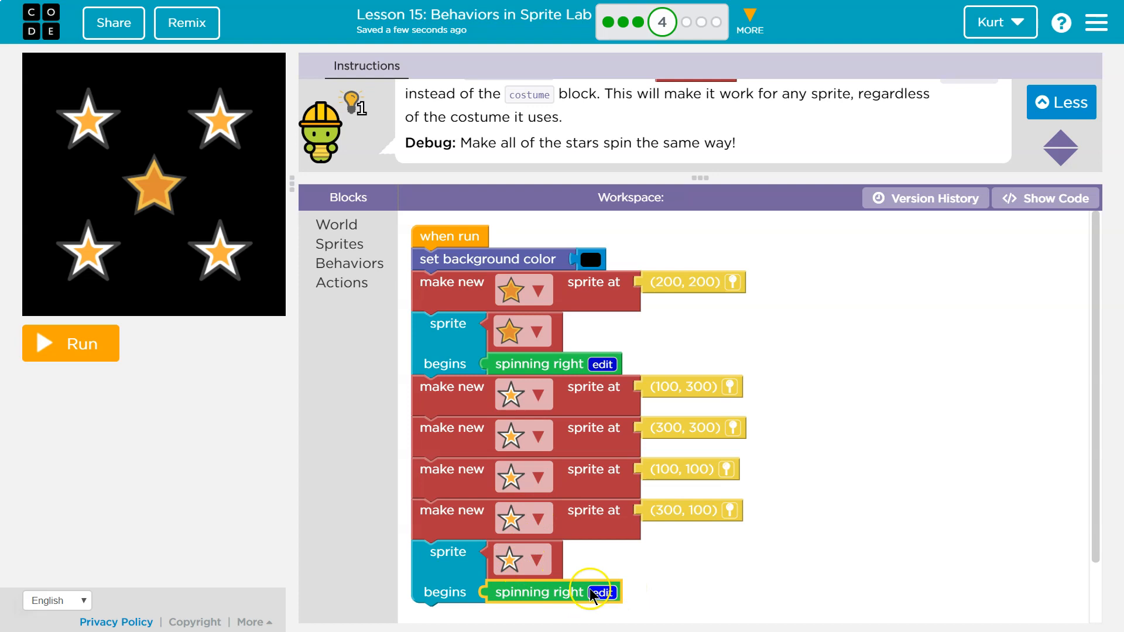
pyautogui.click(601, 592)
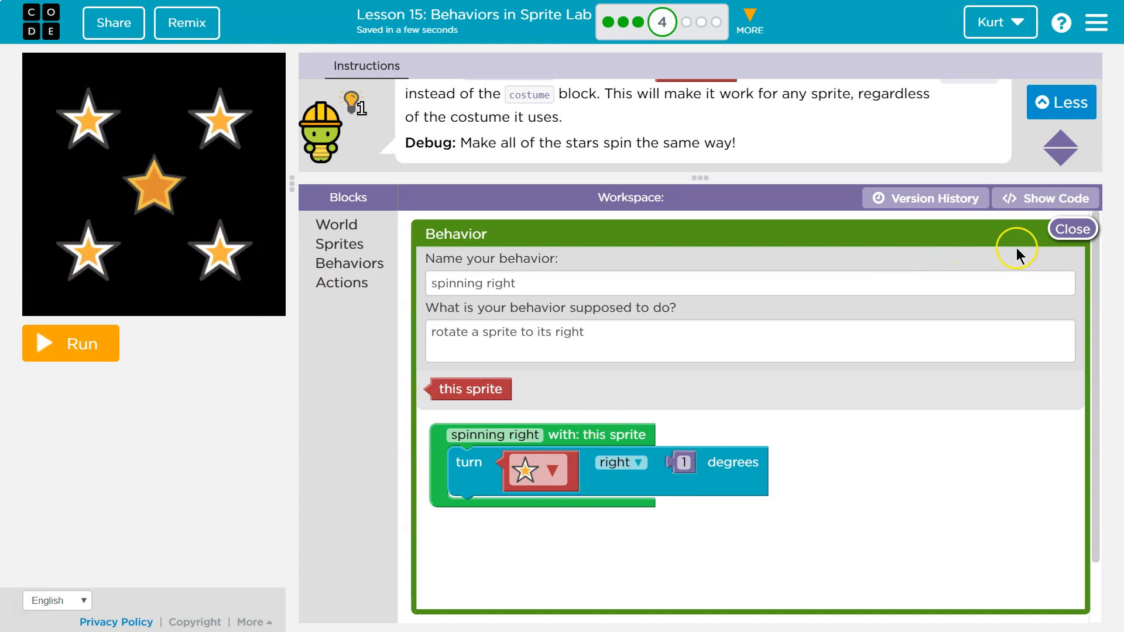
pyautogui.click(1073, 229)
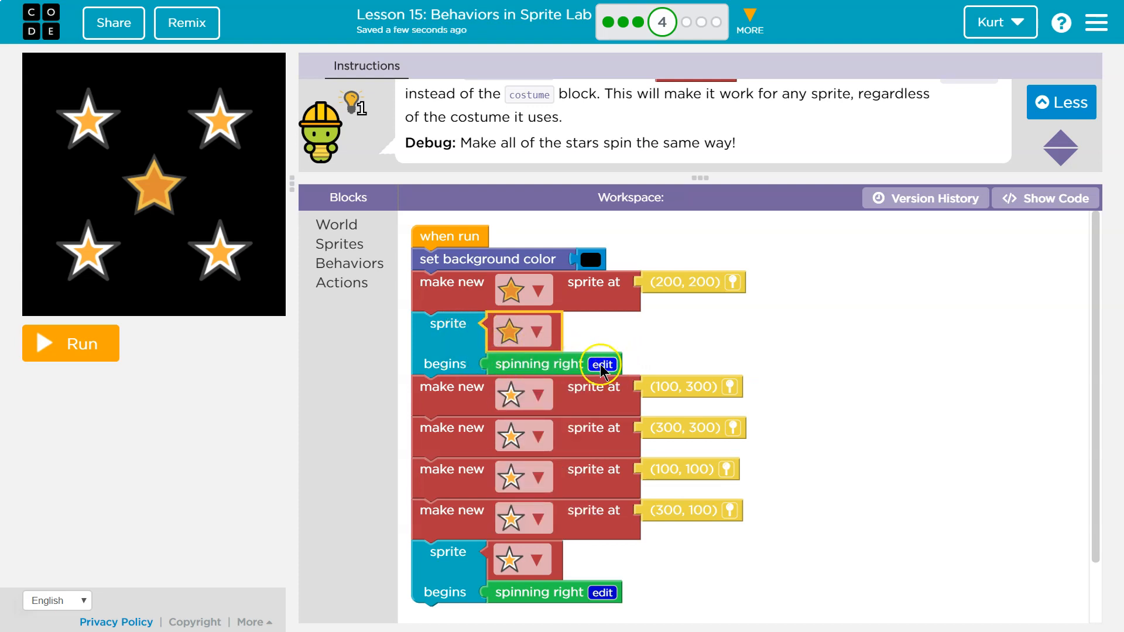
# - Toggle the spinning right Behavior editor open and closed, leaving it open at the end
pyautogui.click(601, 364)
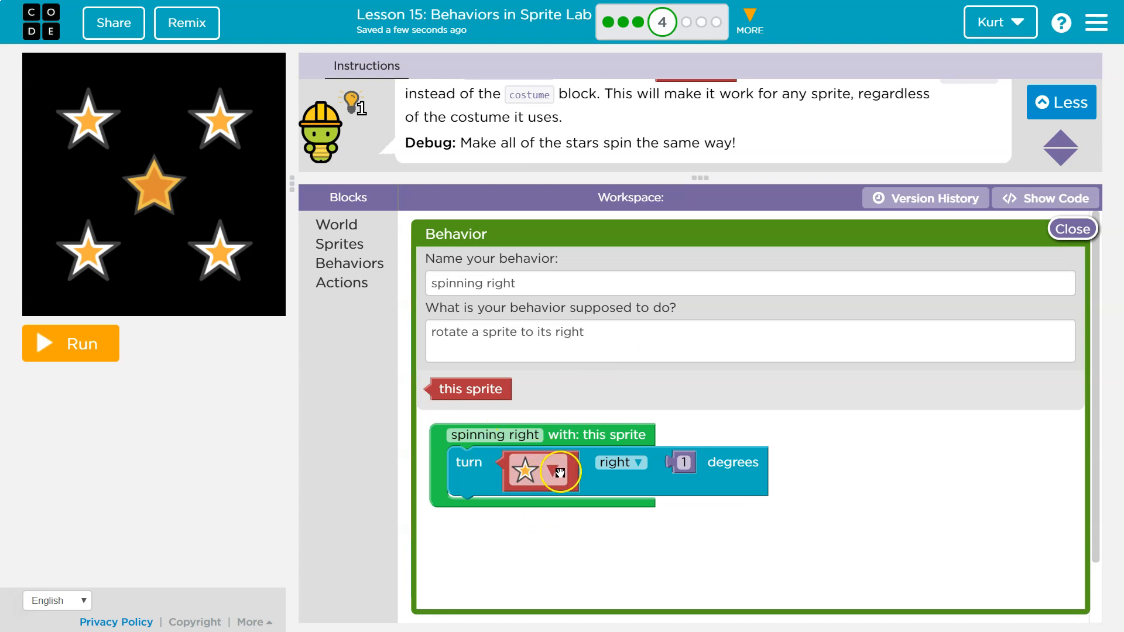
pyautogui.click(1072, 229)
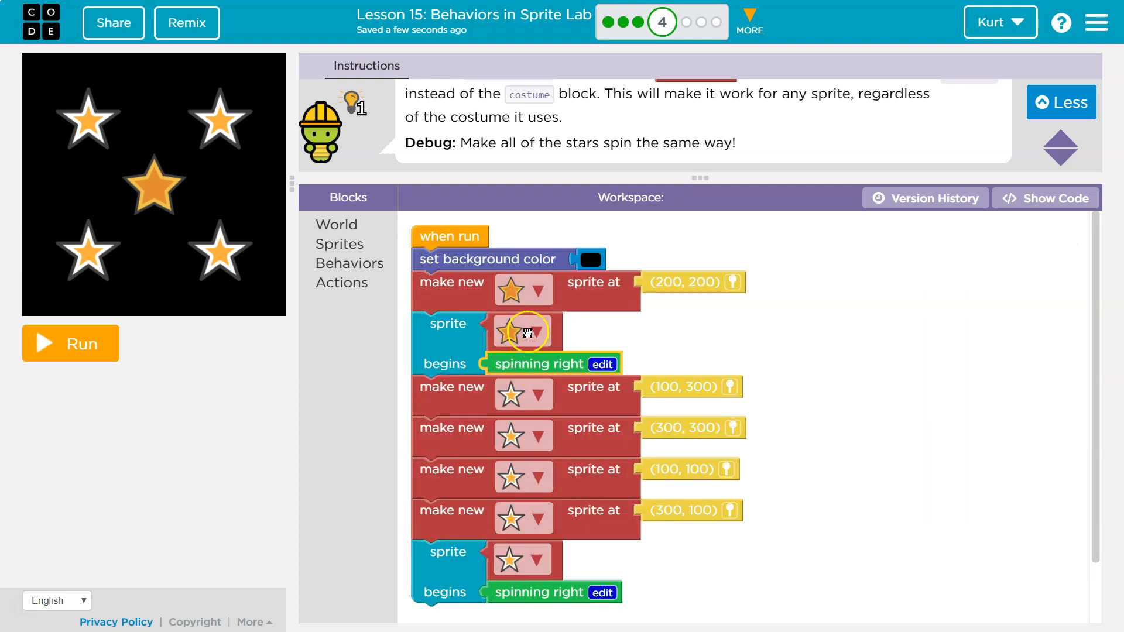
pyautogui.click(602, 365)
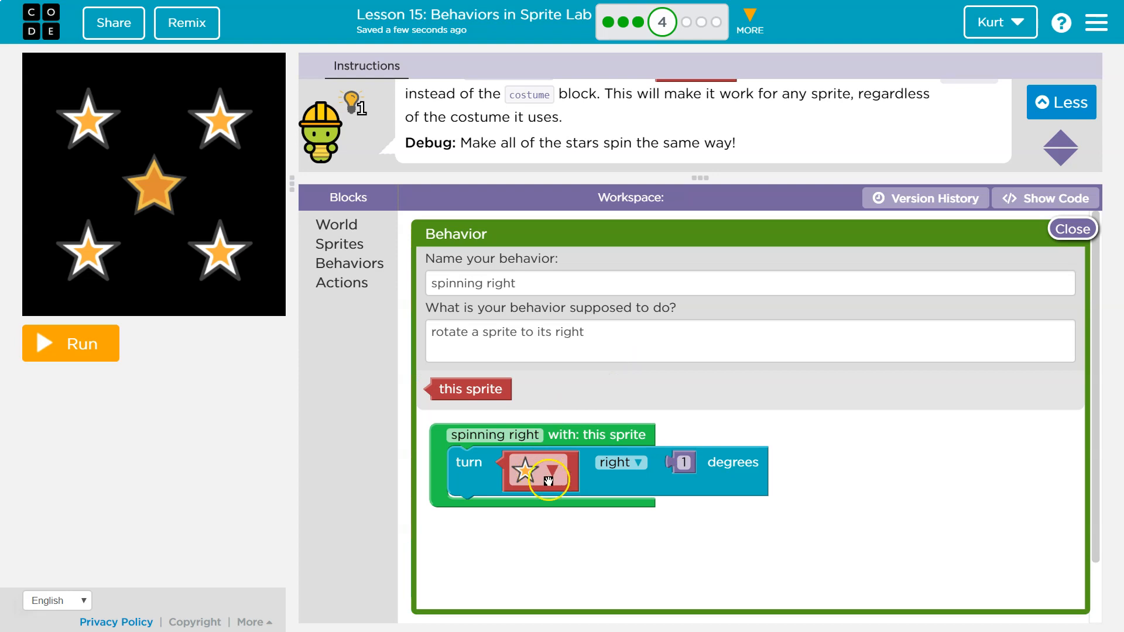
pyautogui.click(1073, 229)
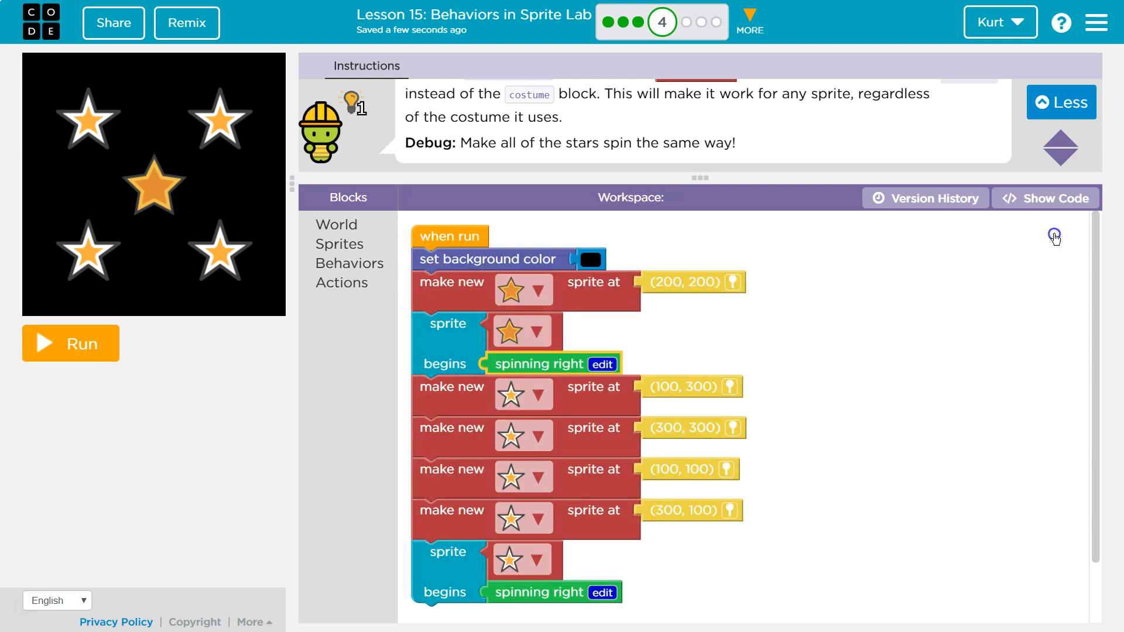
pyautogui.click(602, 364)
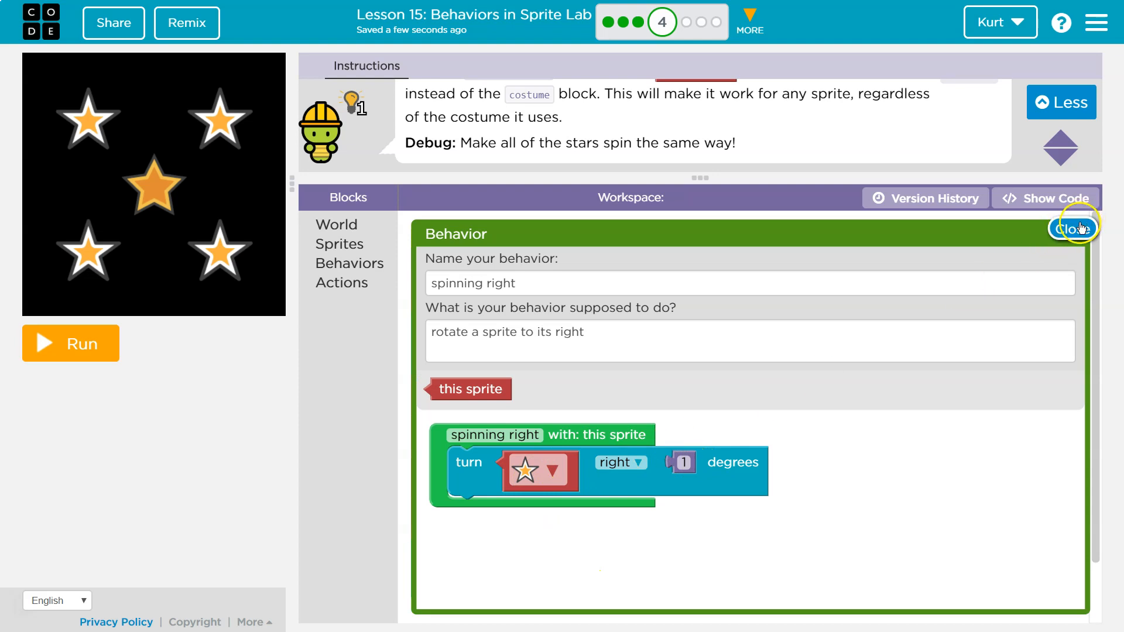
pyautogui.click(1073, 228)
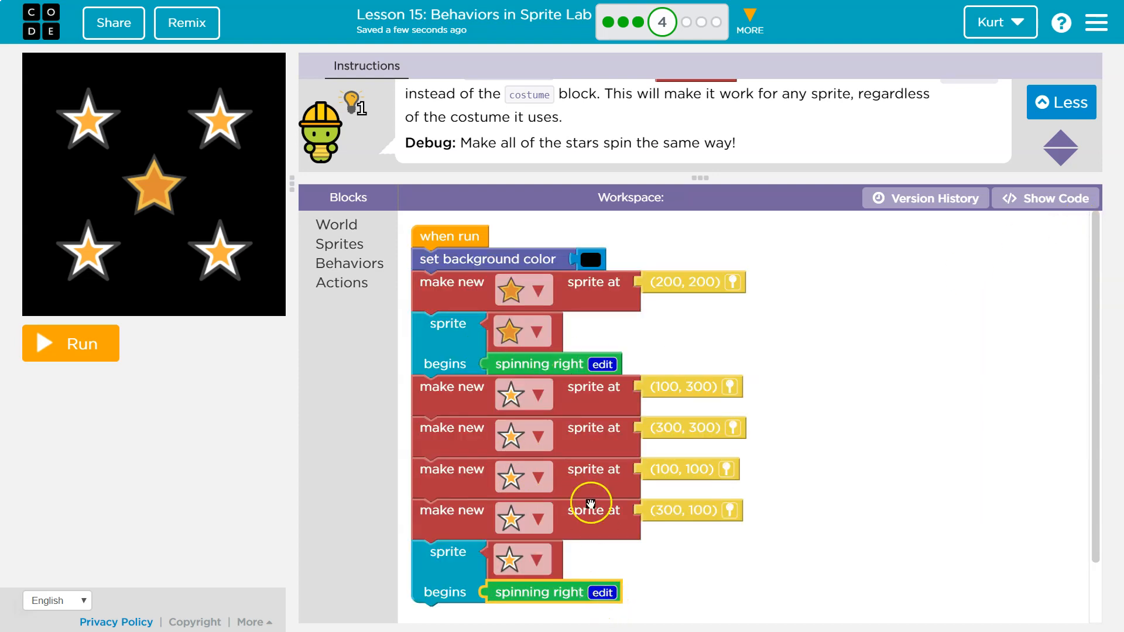
pyautogui.click(603, 364)
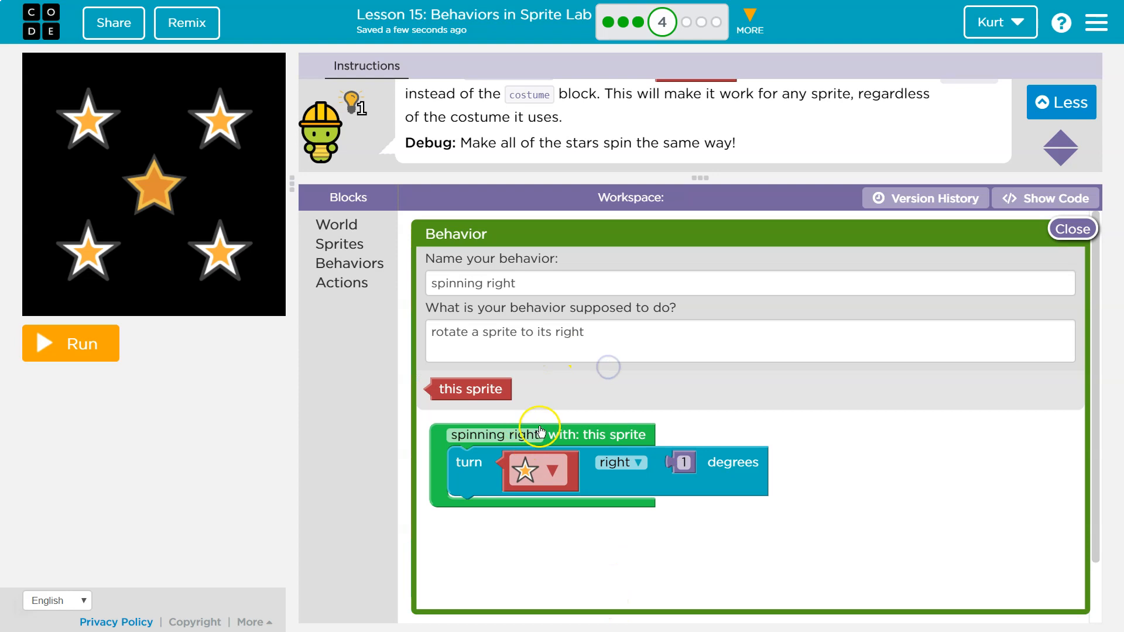
# - Replace the star costume in the turn step with 'this sprite' and close the editor
pyautogui.click(473, 389)
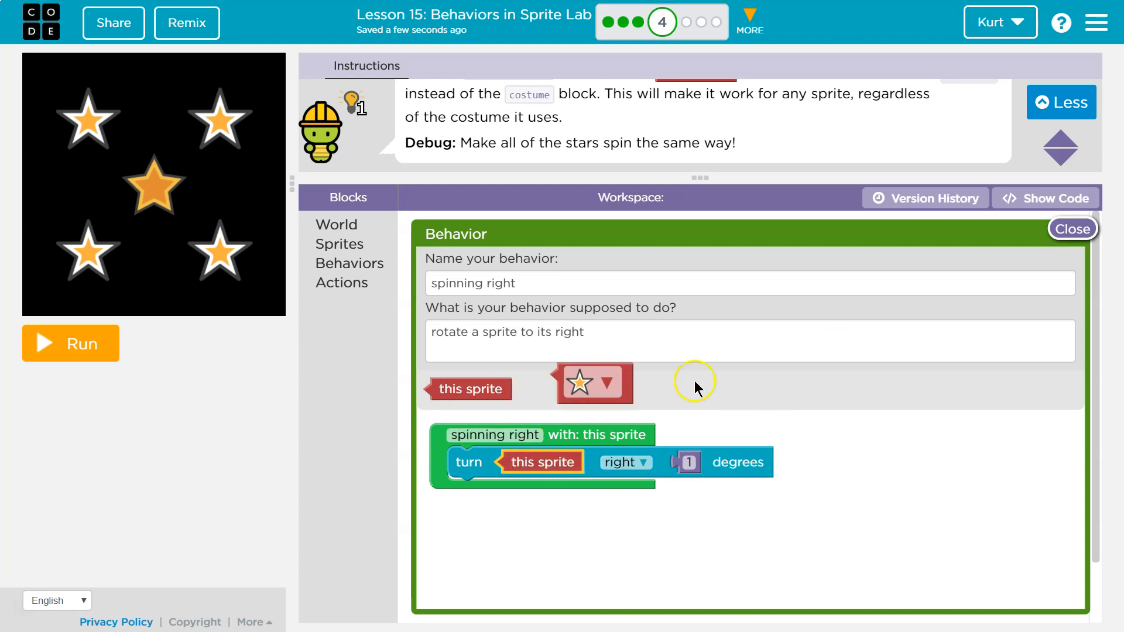
pyautogui.click(1073, 229)
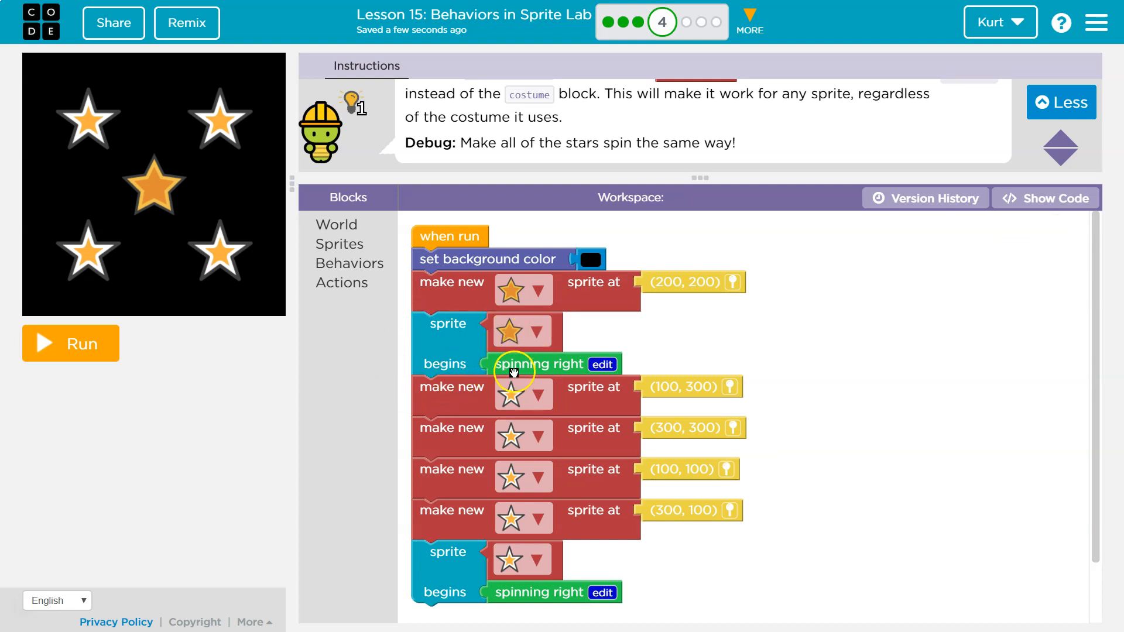
pyautogui.click(603, 363)
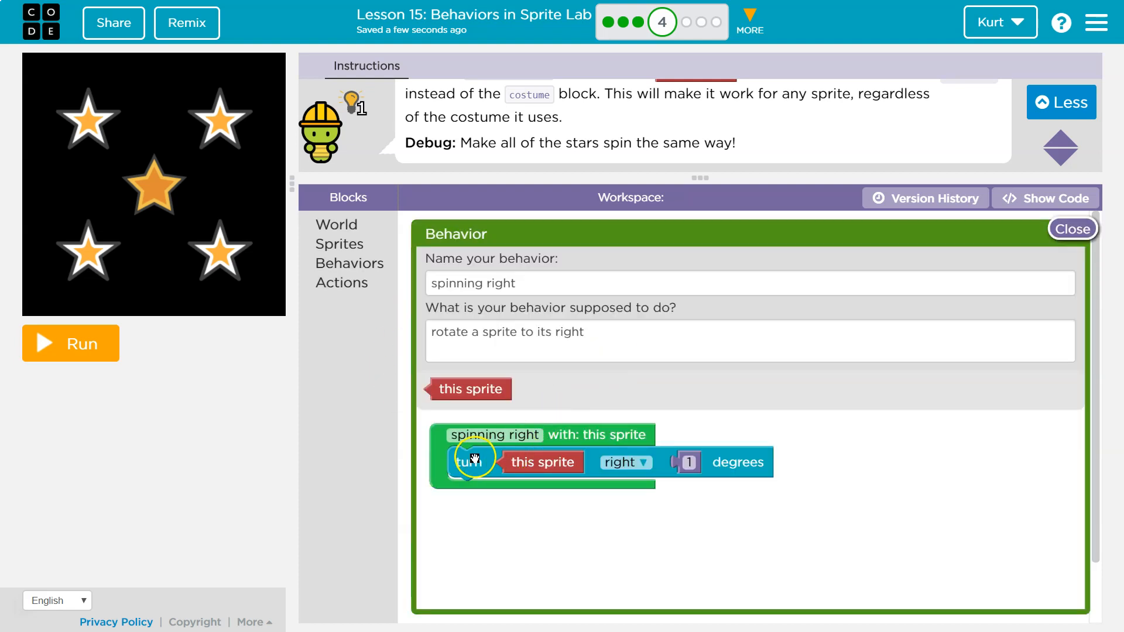
pyautogui.click(1073, 229)
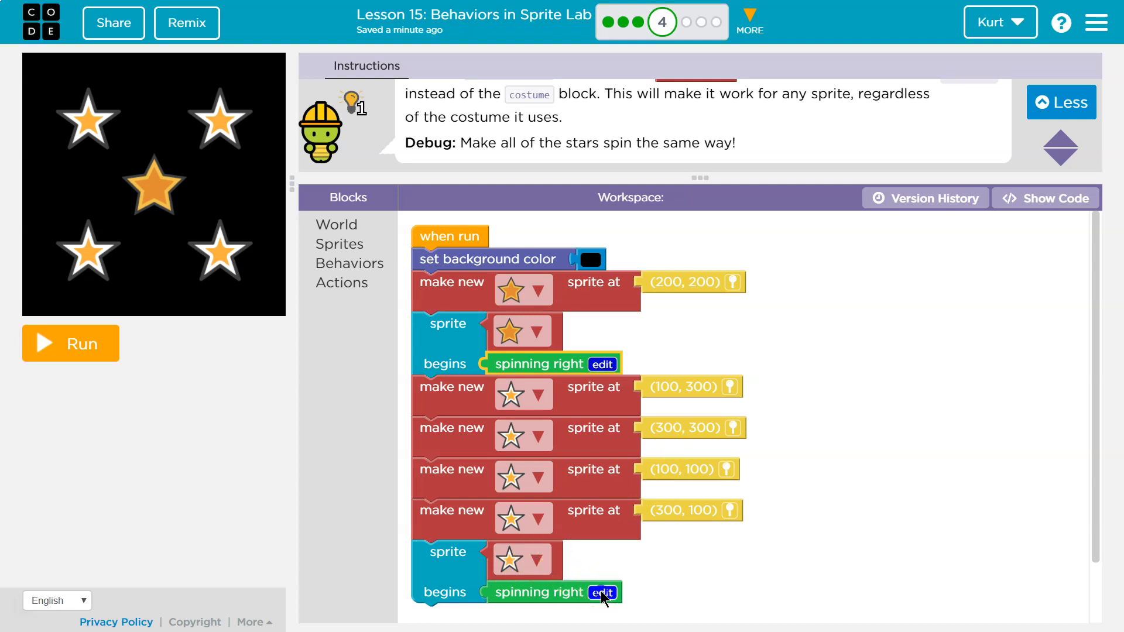
pyautogui.click(602, 592)
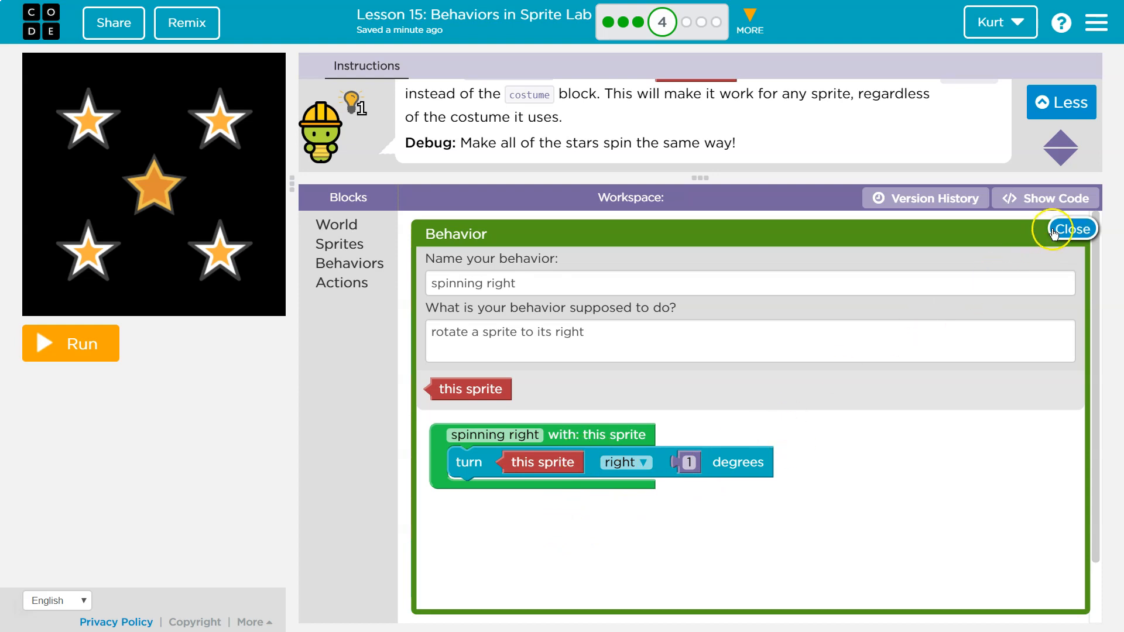
pyautogui.click(1072, 229)
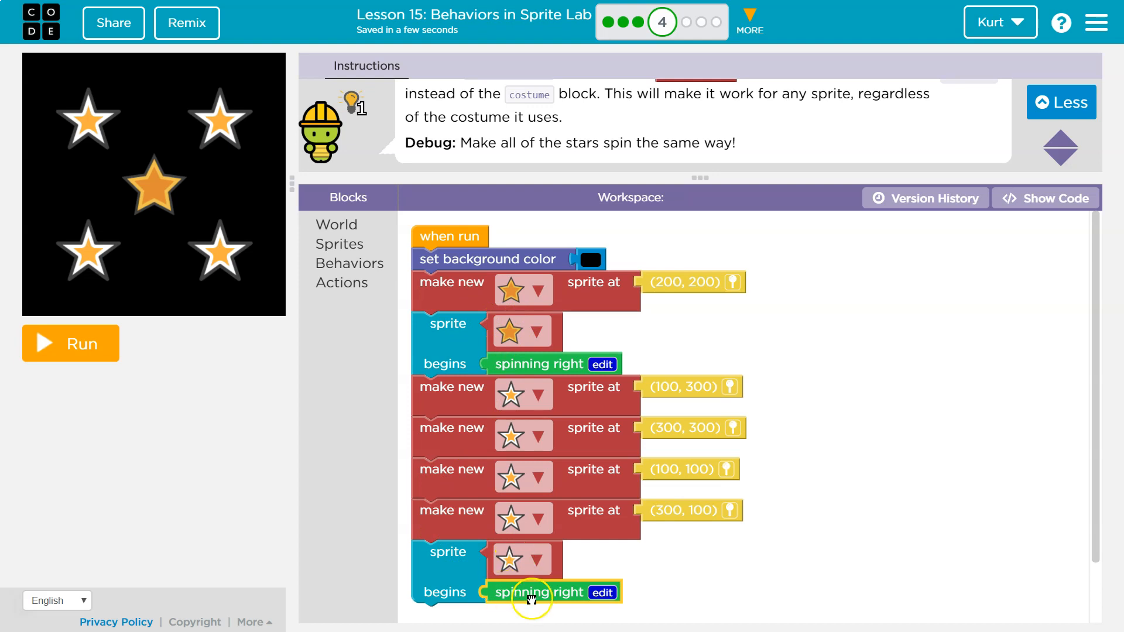
pyautogui.moveTo(491, 337)
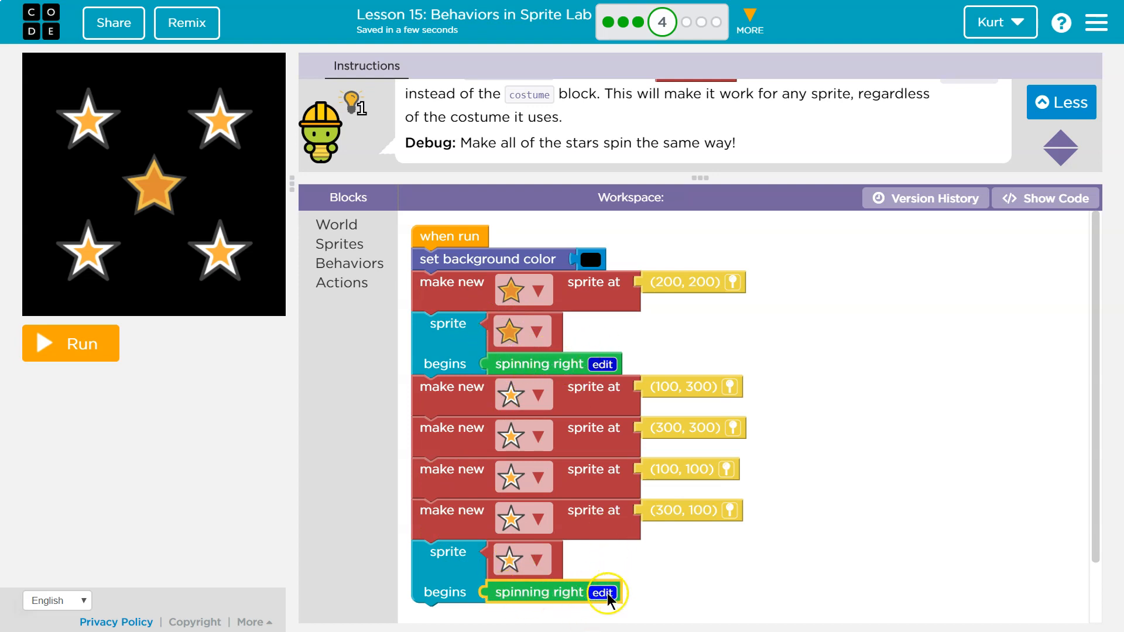
# - Open and close the last sprite's spinning right behavior, then run the program
pyautogui.click(603, 592)
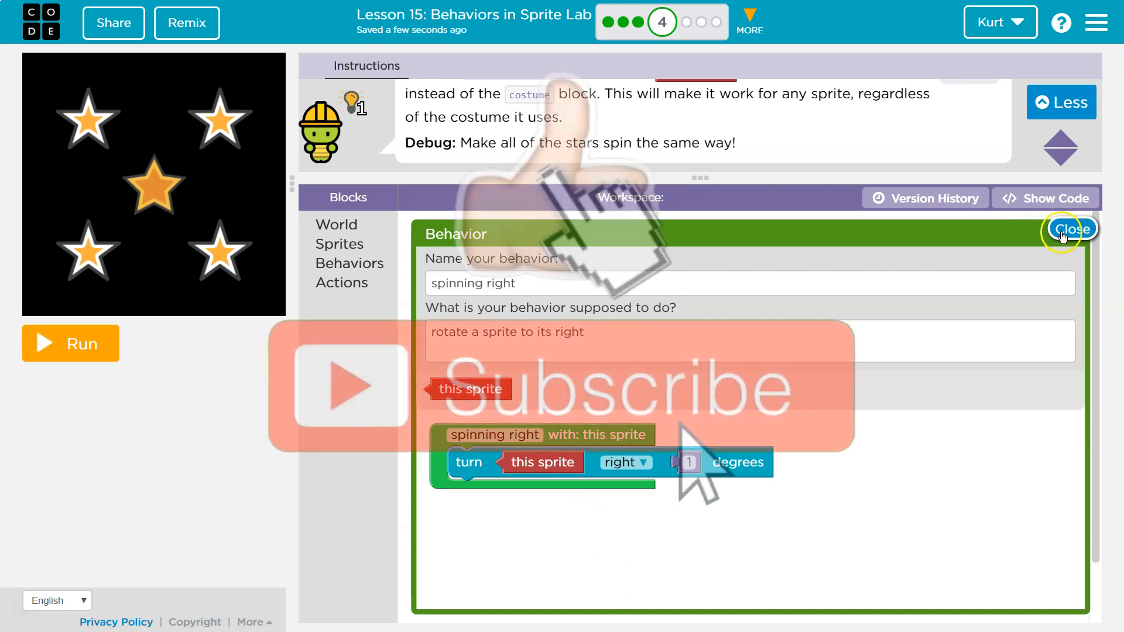
pyautogui.click(1074, 229)
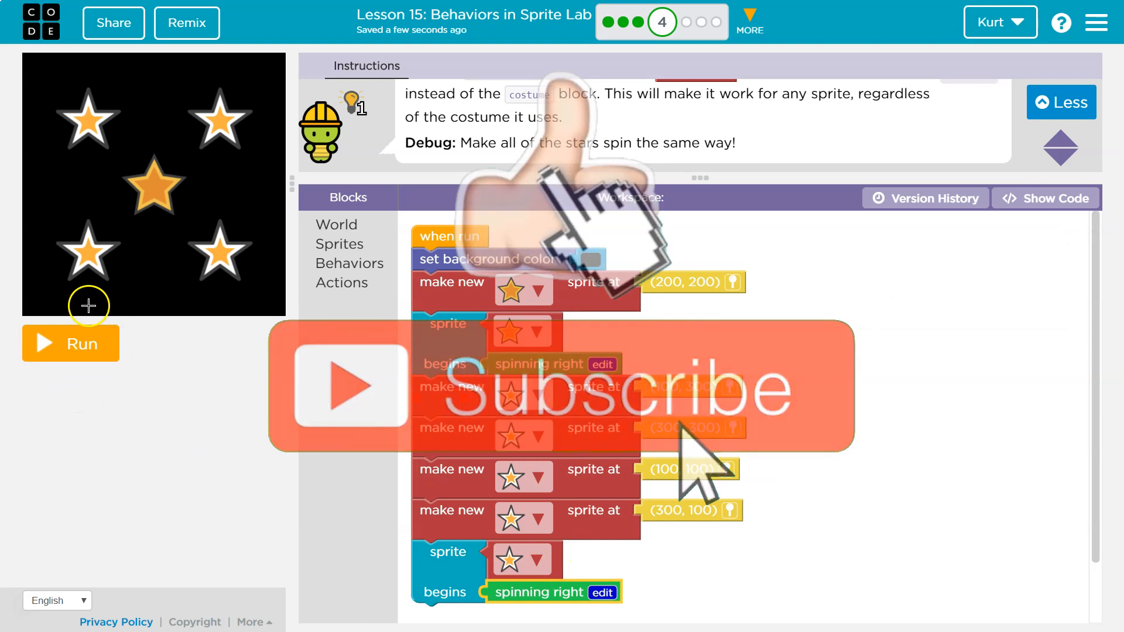
pyautogui.click(71, 343)
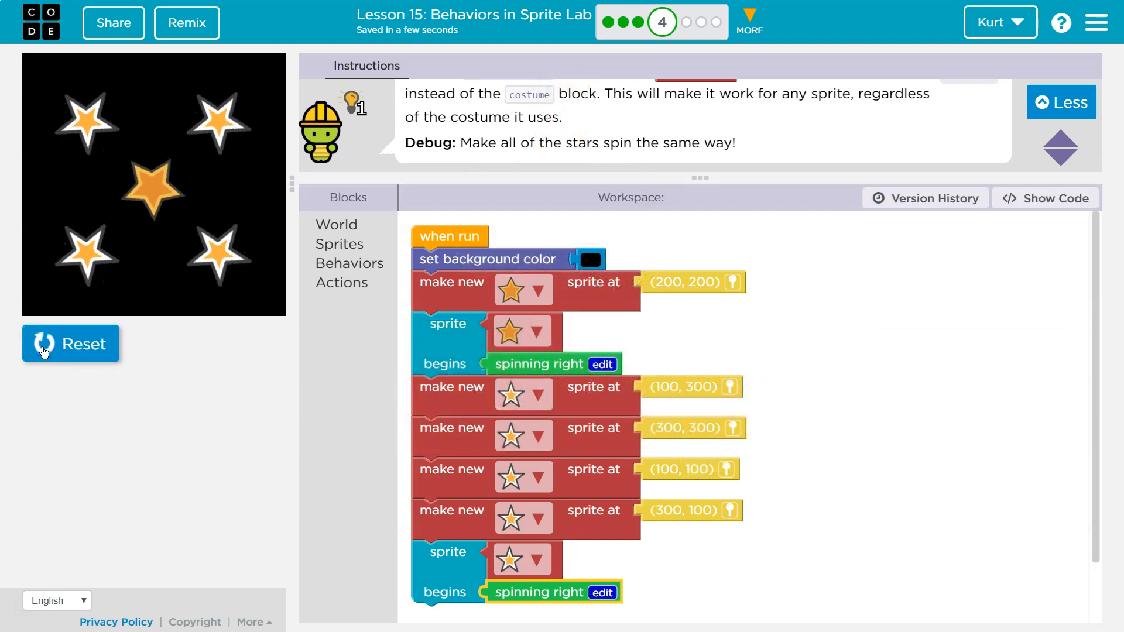